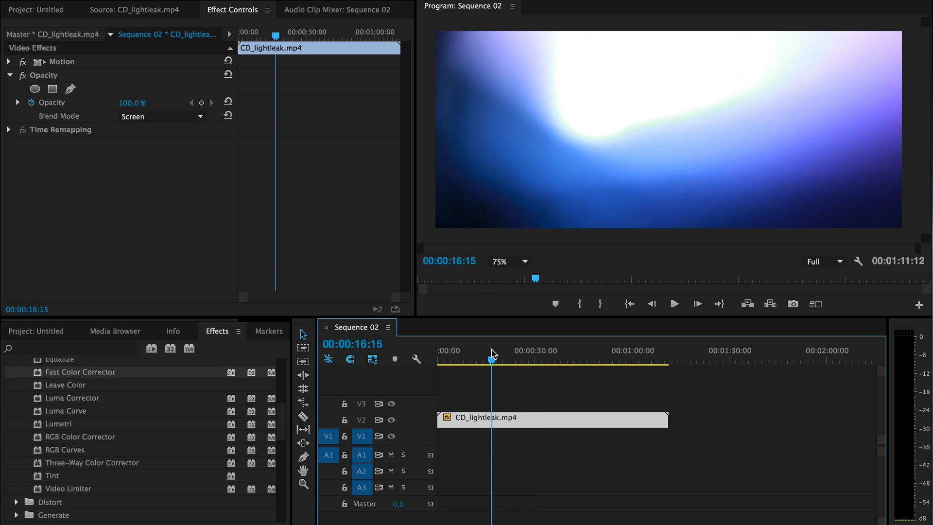
Preview the light leak over the sequence at several points, keeping Screen as the blend mode
{"action": "left_click_drag", "start_coordinate": [492, 354], "coordinate": [460, 354]}
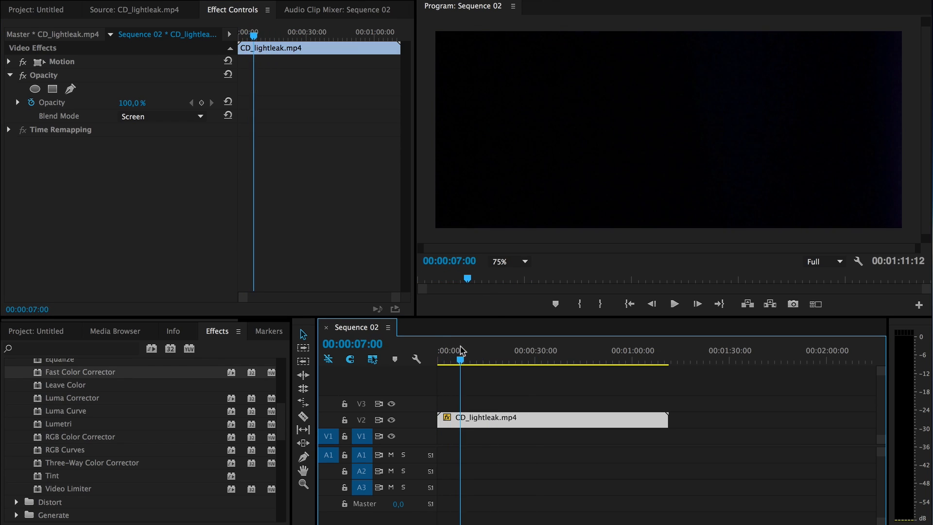
{"action": "left_click", "coordinate": [462, 351]}
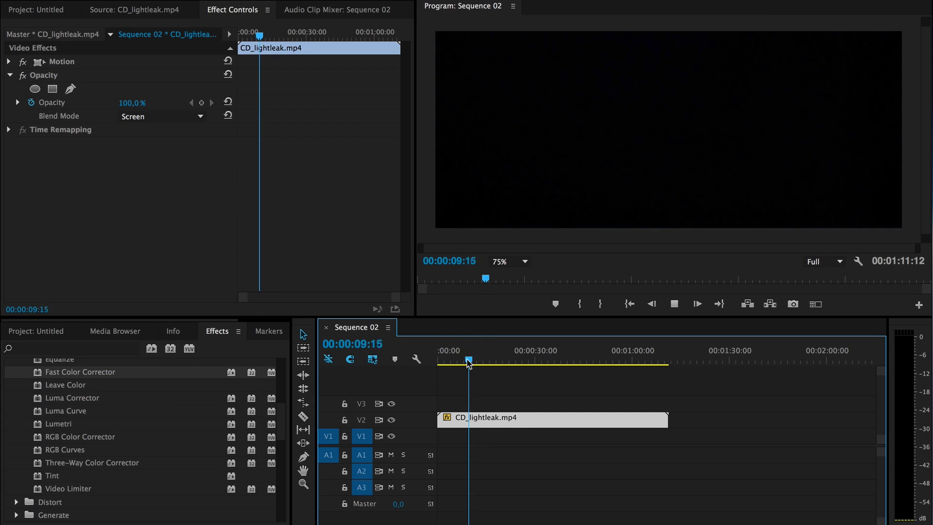
{"action": "left_click", "coordinate": [473, 360]}
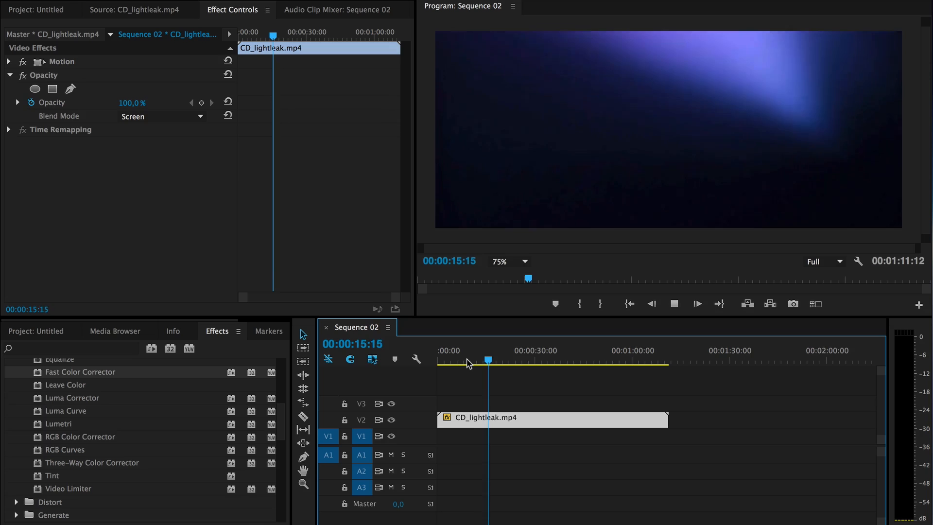
{"action": "left_click", "coordinate": [495, 359]}
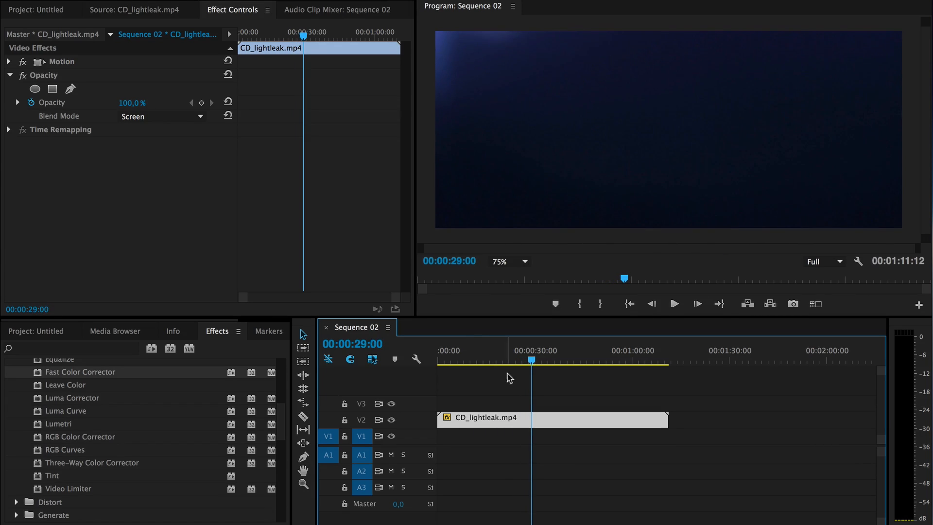
{"action": "left_click_drag", "start_coordinate": [531, 360], "coordinate": [552, 359]}
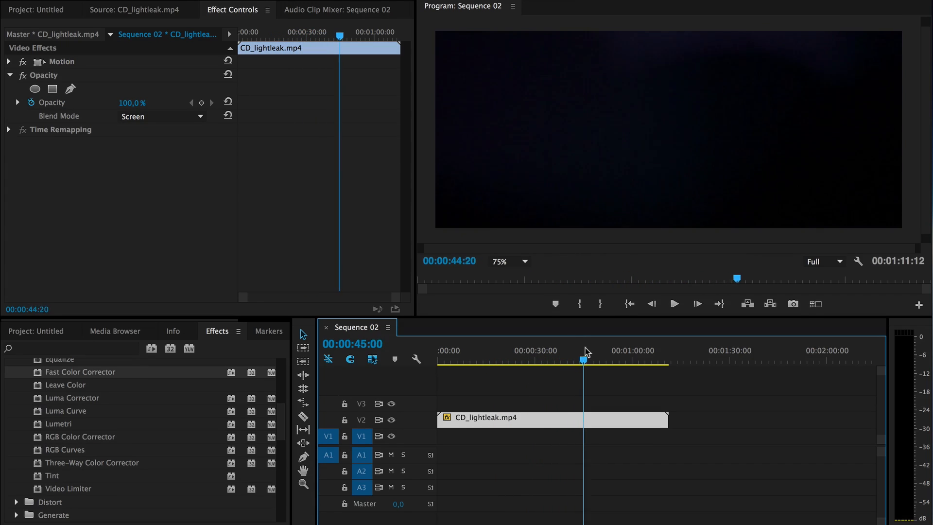
{"action": "left_click", "coordinate": [674, 303]}
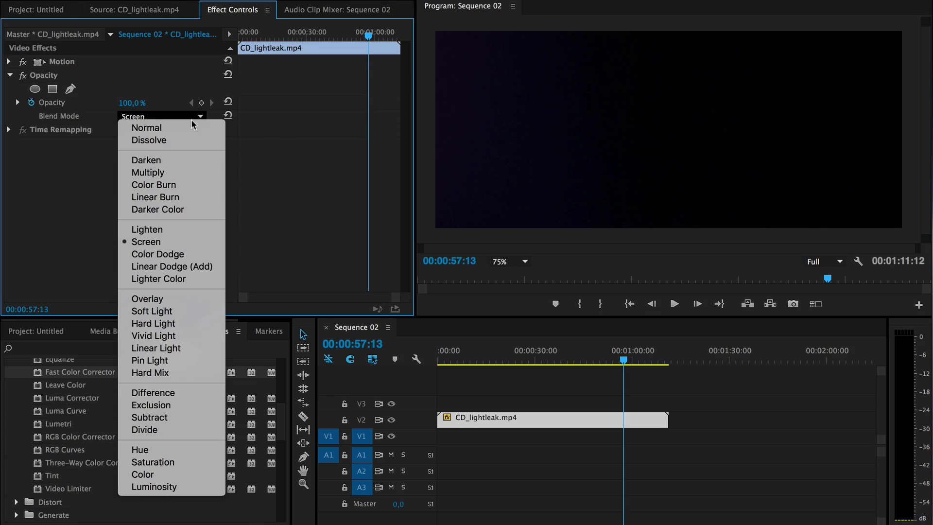
{"action": "left_click", "coordinate": [146, 242]}
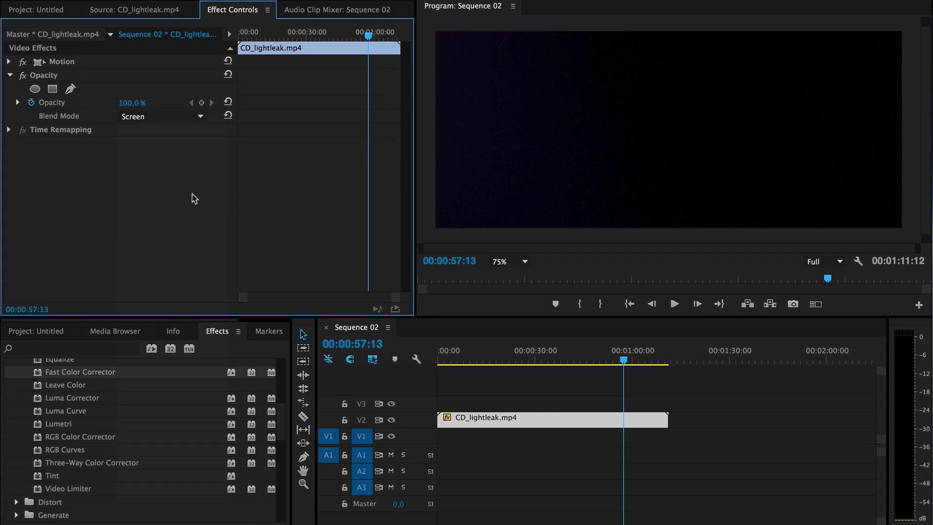
{"action": "left_click", "coordinate": [492, 359]}
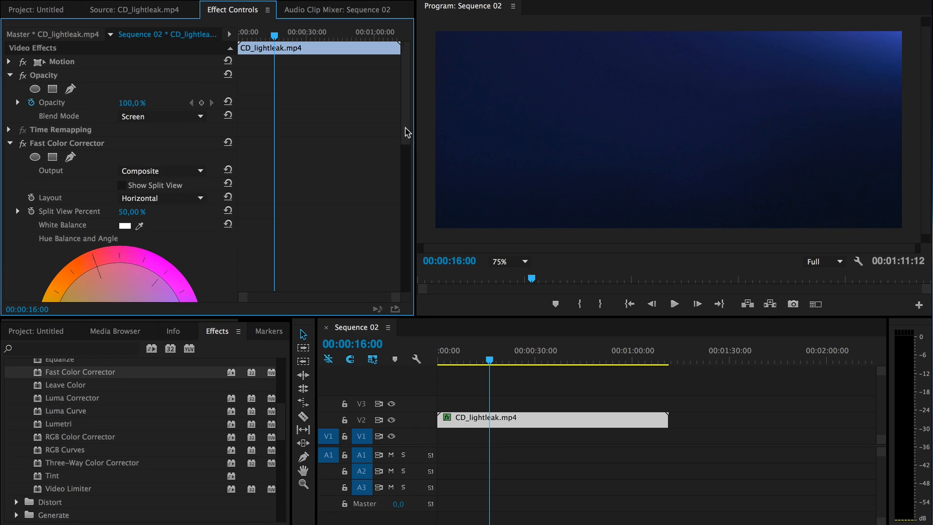
Rotate the Fast Color Corrector hue to −98.5° for a magenta light leak and play it back
{"action": "scroll", "scroll_direction": "down", "scroll_amount": 3}
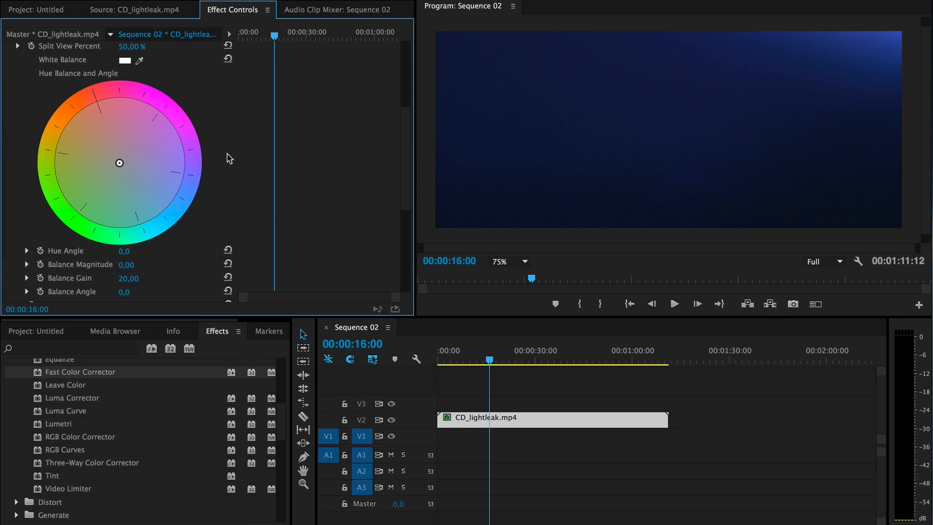
{"action": "left_click_drag", "start_coordinate": [119, 163], "coordinate": [123, 161]}
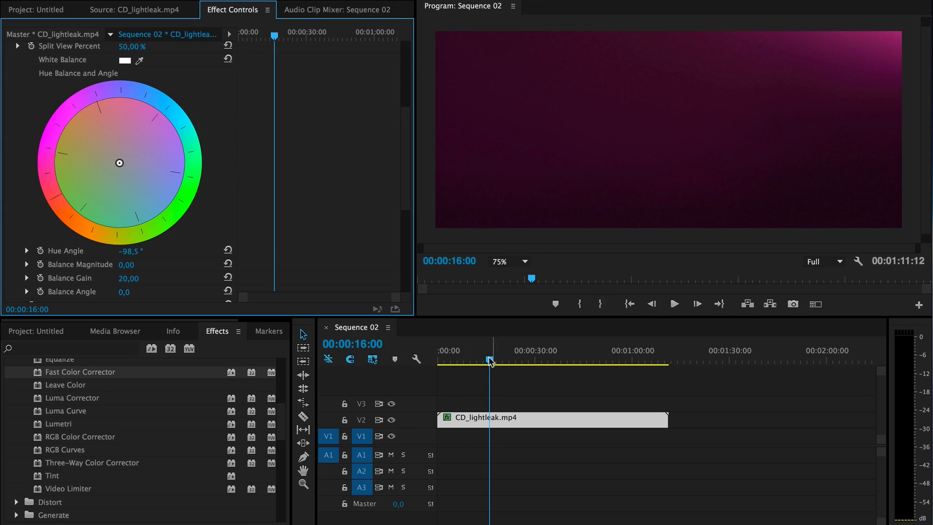
{"action": "left_click_drag", "start_coordinate": [489, 361], "coordinate": [474, 361]}
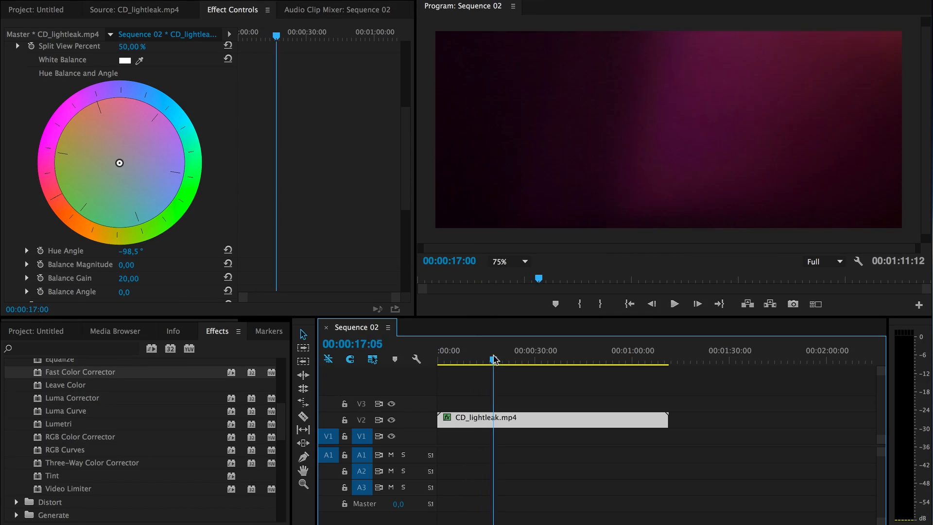
{"action": "left_click", "coordinate": [501, 350]}
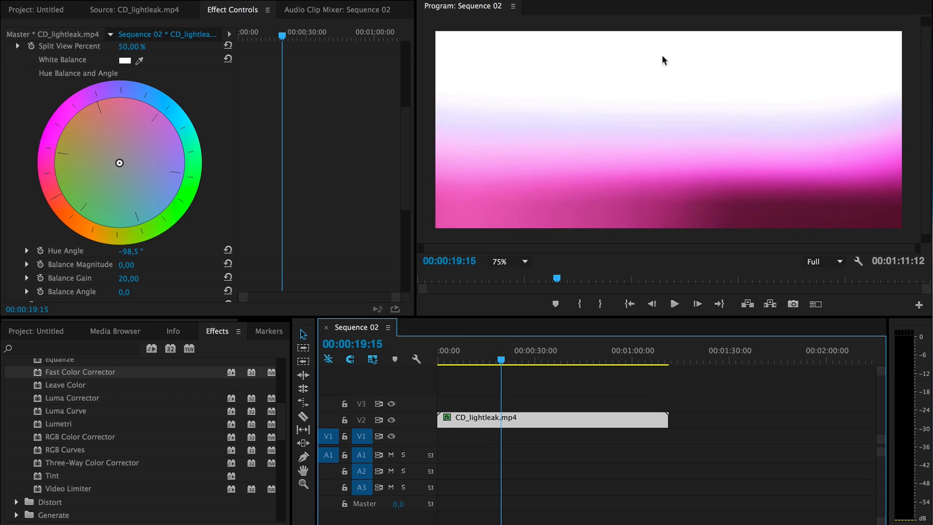
{"action": "mouse_move", "coordinate": [637, 125]}
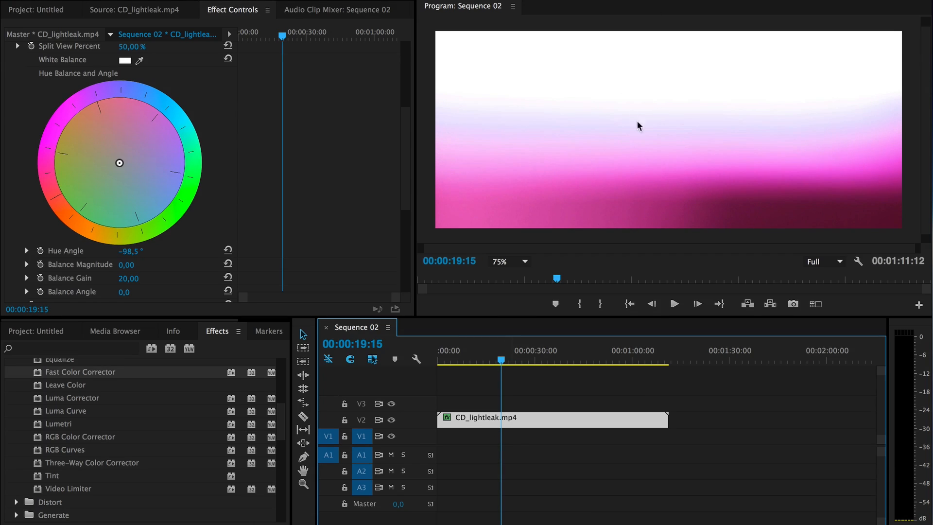
{"action": "mouse_move", "coordinate": [370, 168]}
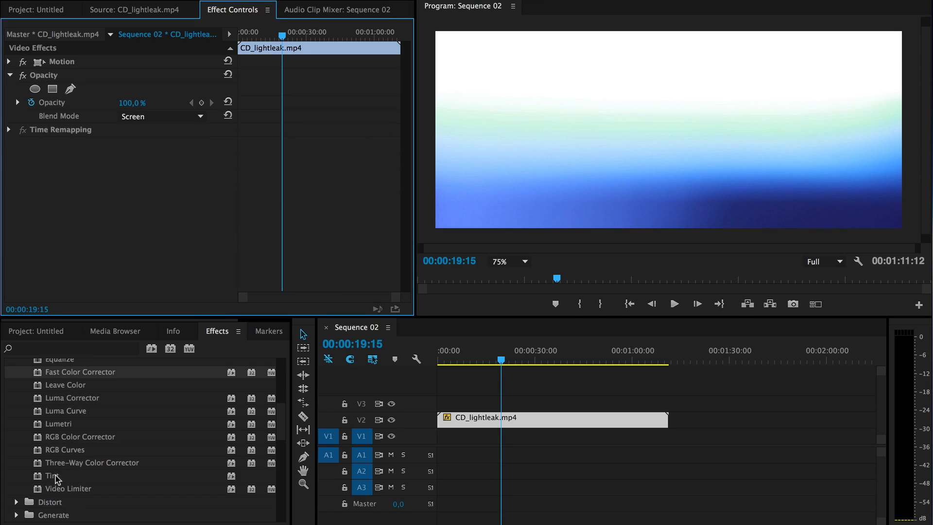
Apply a Tint effect to the light leak clip with Map White To set to pure red
{"action": "double_click", "coordinate": [52, 475]}
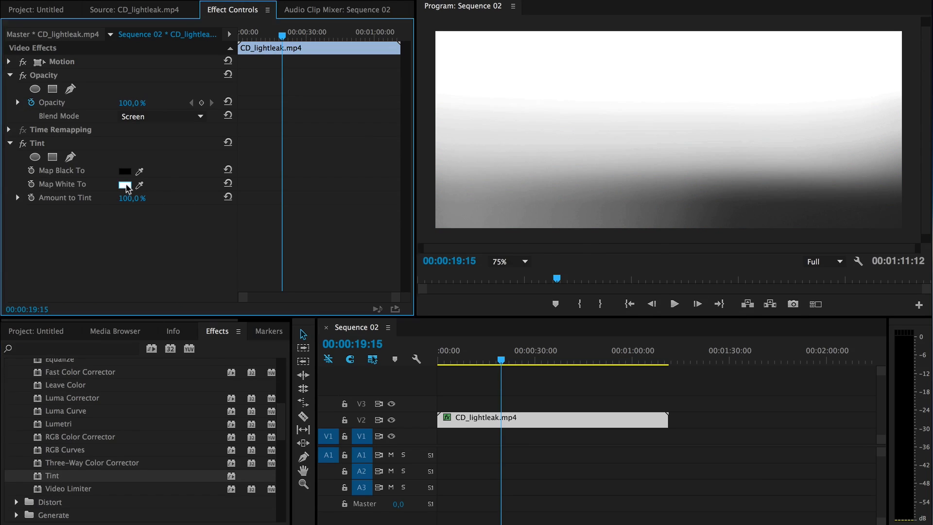
{"action": "left_click", "coordinate": [126, 184]}
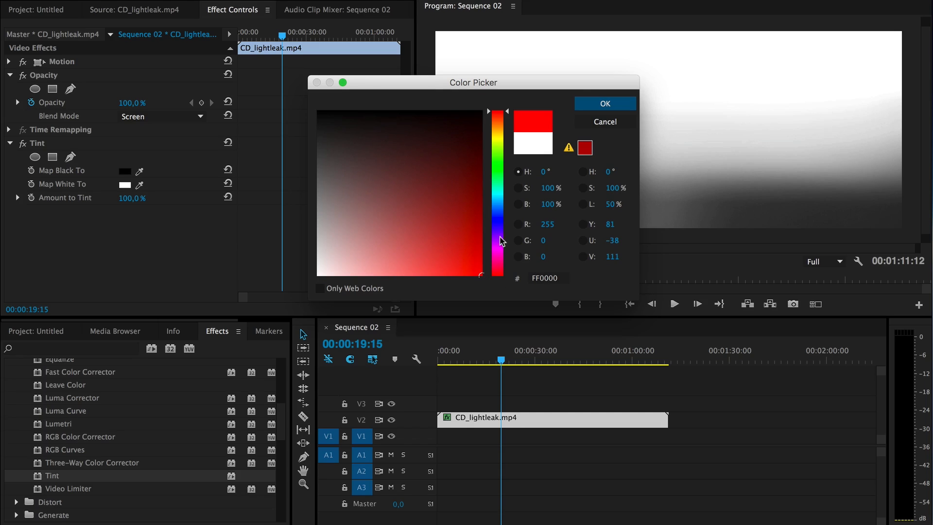
{"action": "left_click", "coordinate": [603, 103]}
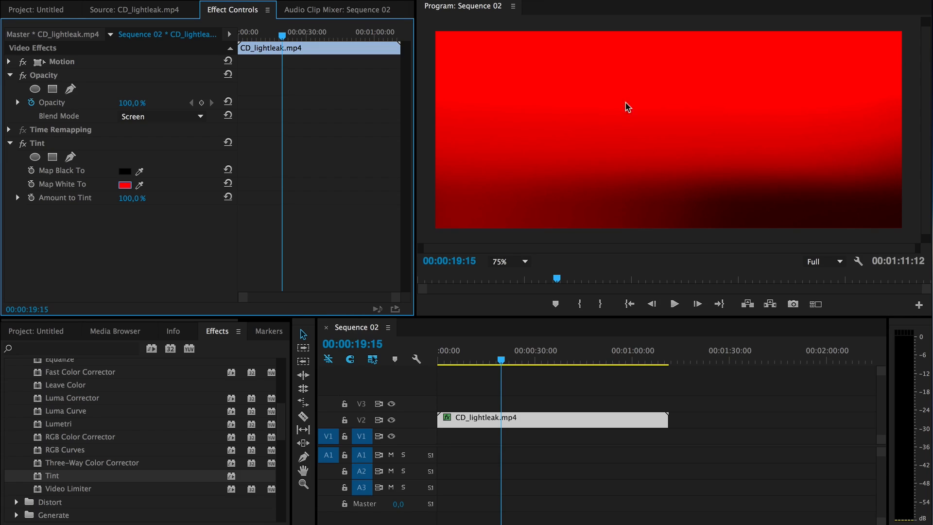
{"action": "mouse_move", "coordinate": [593, 124]}
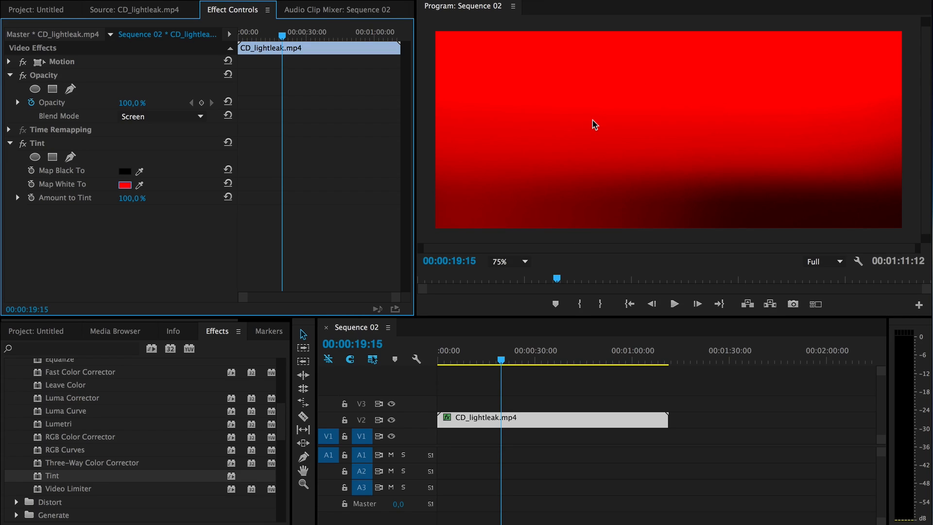
{"action": "left_click", "coordinate": [508, 262]}
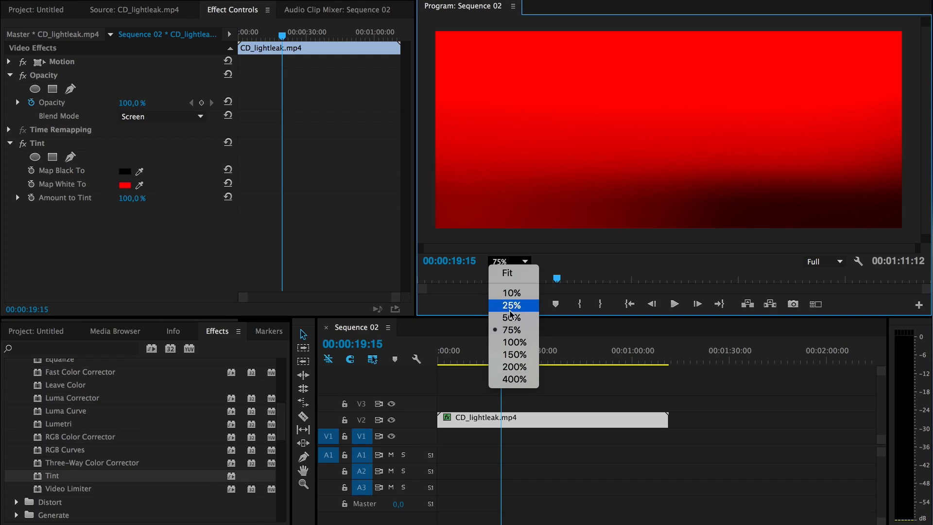
{"action": "left_click", "coordinate": [506, 272]}
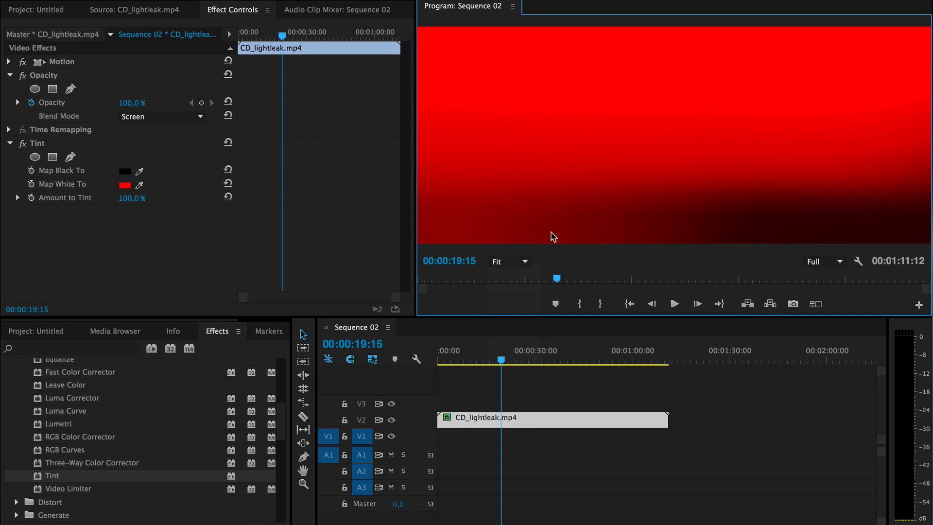
{"action": "mouse_move", "coordinate": [54, 155]}
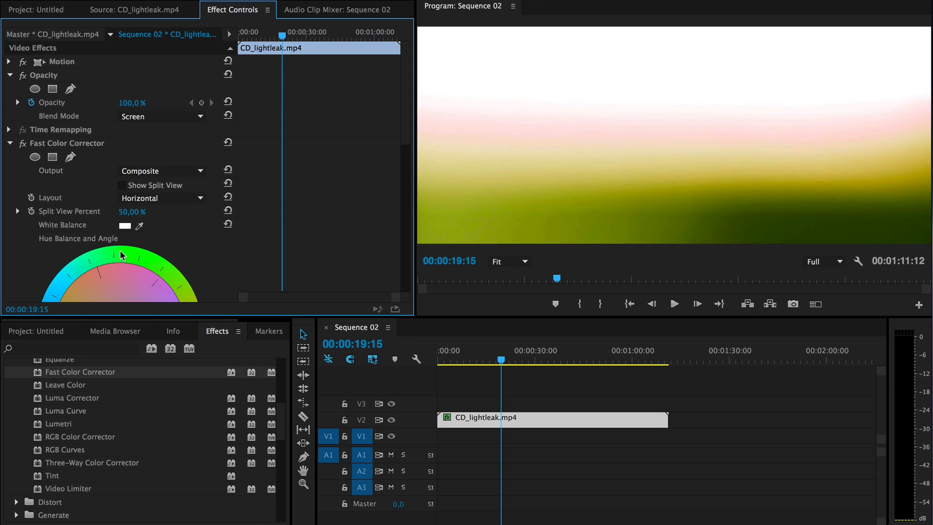
{"action": "mouse_move", "coordinate": [635, 132]}
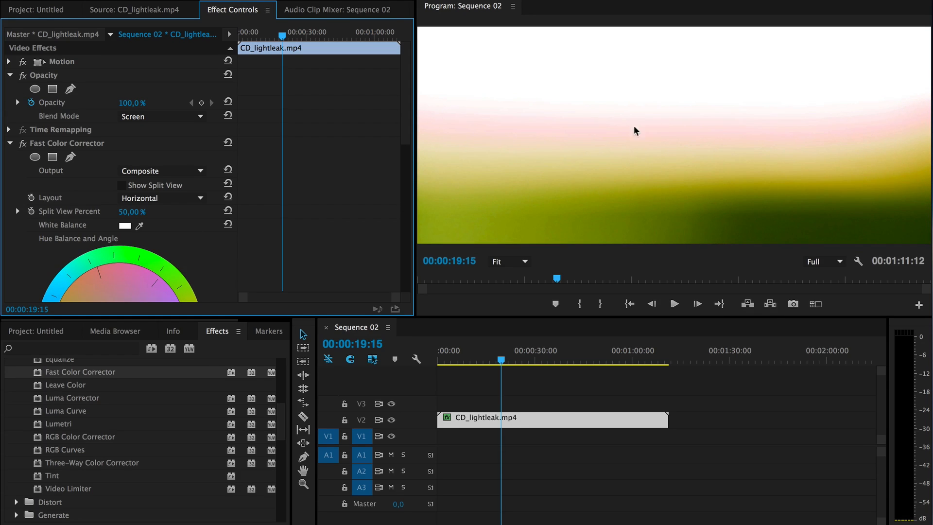
{"action": "mouse_move", "coordinate": [668, 149]}
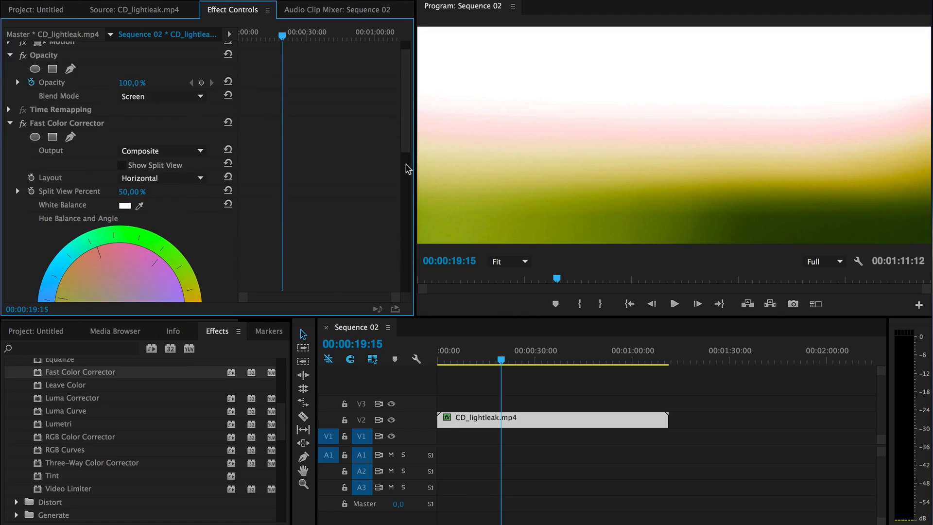
Scroll Effect Controls to reach the new Fast Color Corrector's hue wheel
{"action": "scroll", "scroll_direction": "down", "scroll_amount": 3}
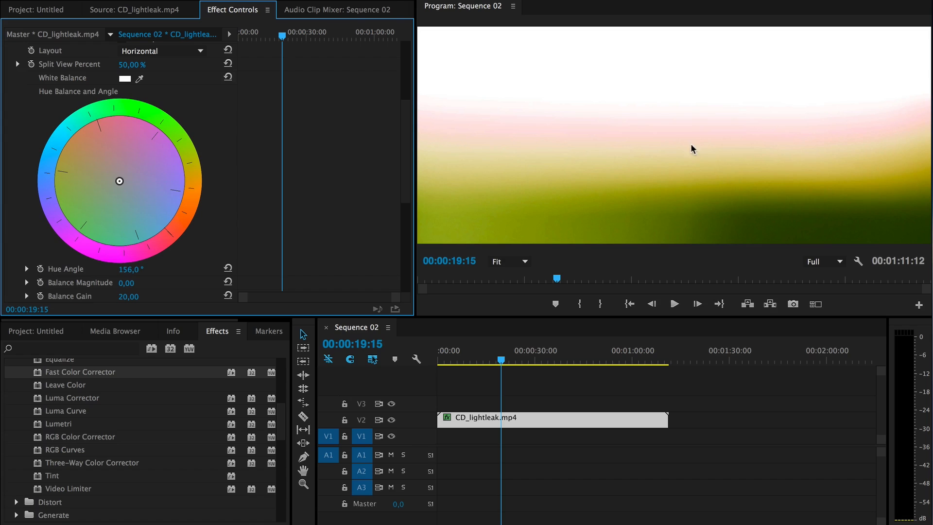
{"action": "mouse_move", "coordinate": [401, 139]}
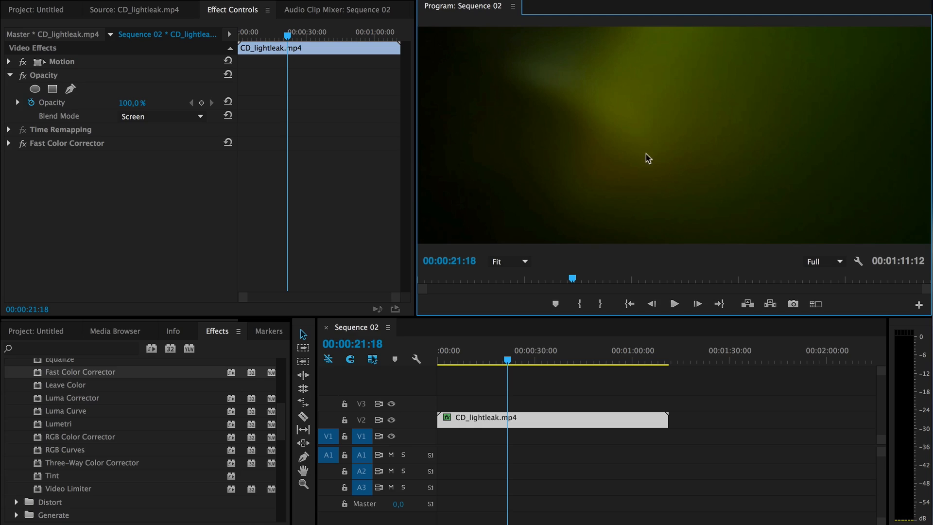
{"action": "mouse_move", "coordinate": [630, 133]}
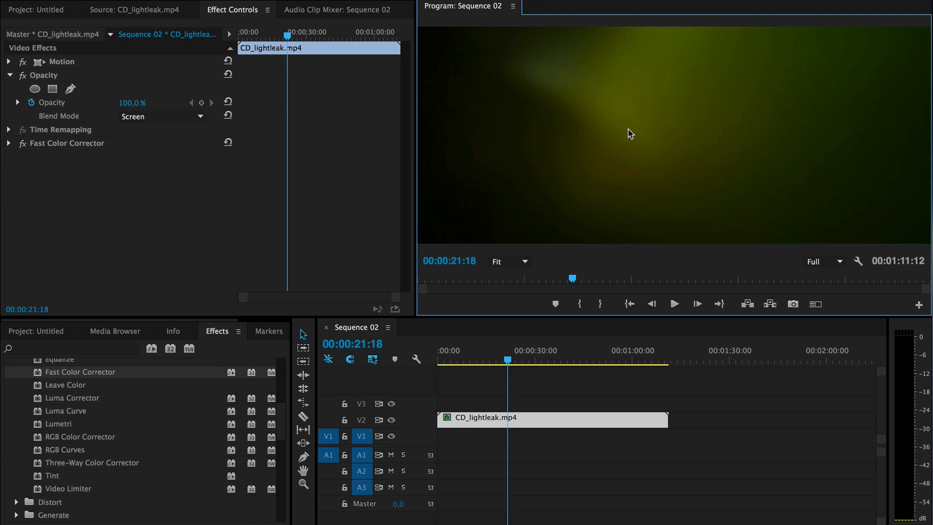
{"action": "mouse_move", "coordinate": [253, 268]}
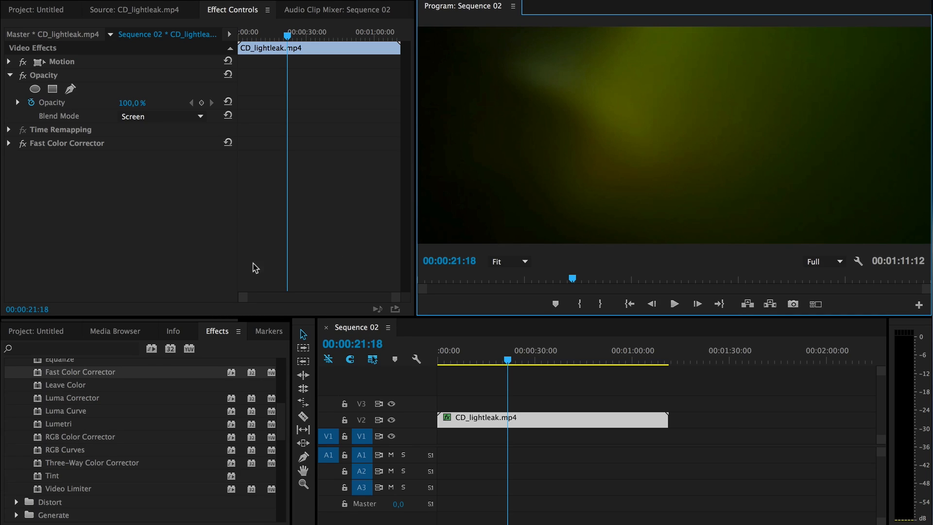
Find Fast Blur in the Effects panel and set its Blurriness to 20 on the light leak clip
{"action": "type", "text": "b"}
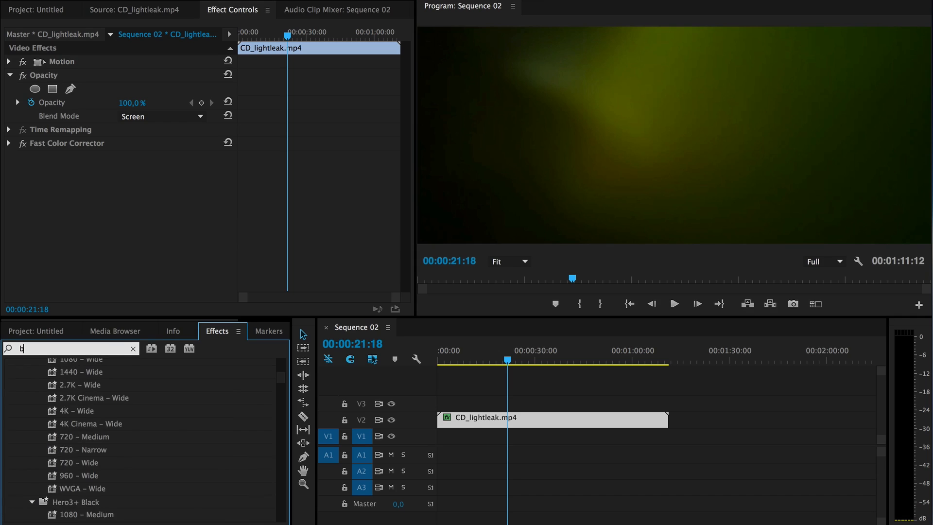
{"action": "type", "text": "ast"}
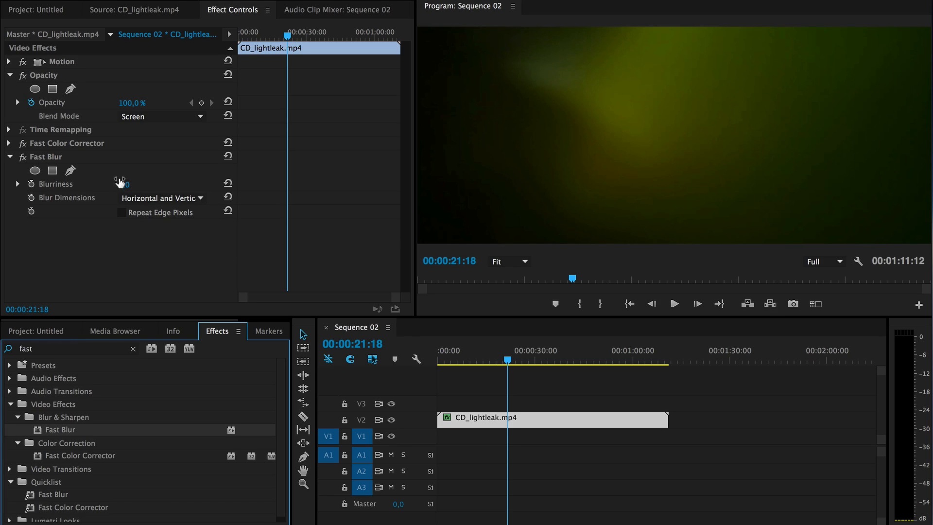
{"action": "left_click_drag", "start_coordinate": [122, 184], "coordinate": [126, 184]}
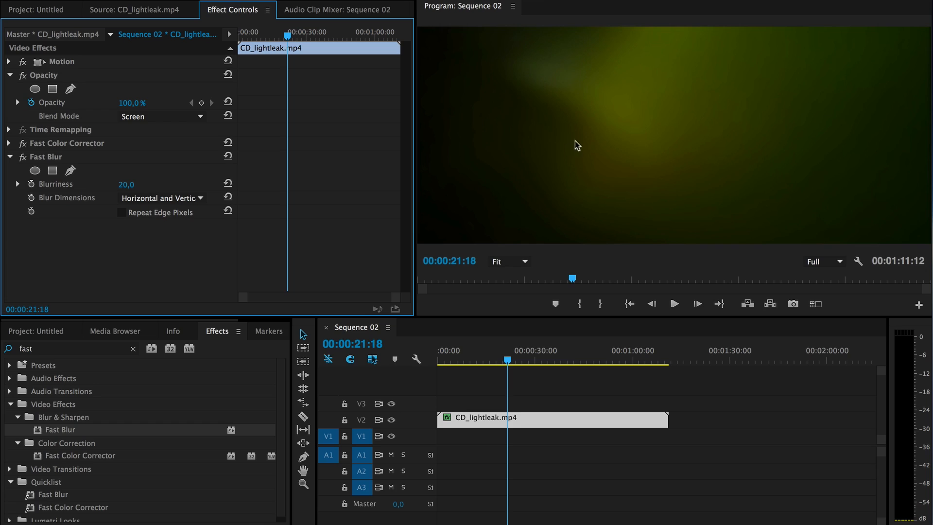
{"action": "mouse_move", "coordinate": [662, 123]}
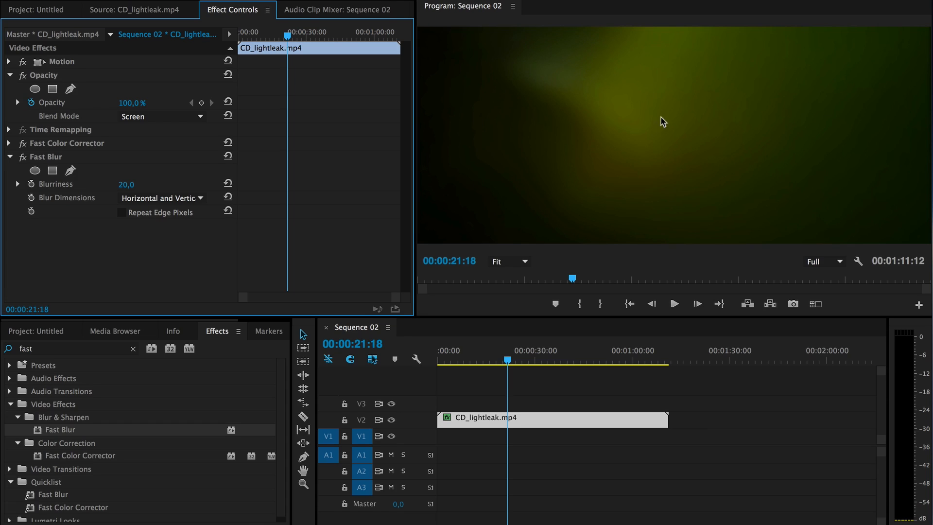
{"action": "mouse_move", "coordinate": [762, 134]}
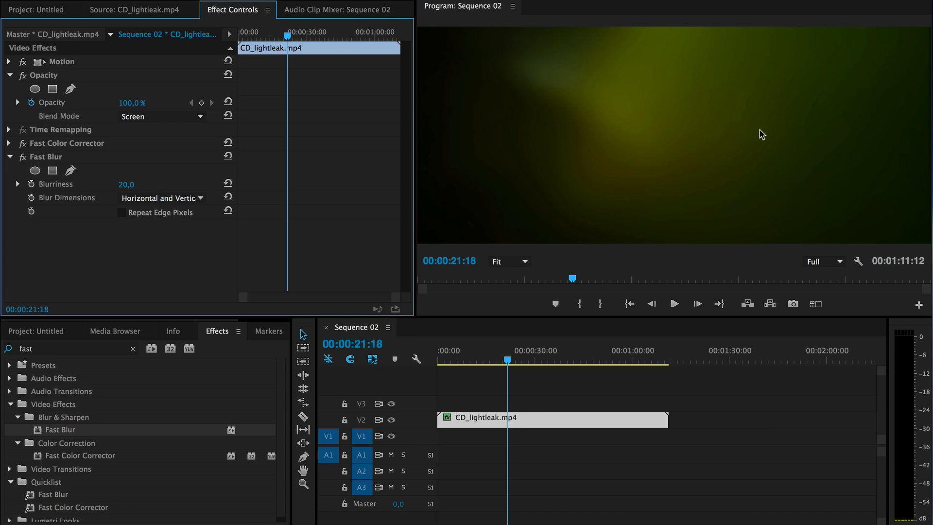
{"action": "mouse_move", "coordinate": [595, 273]}
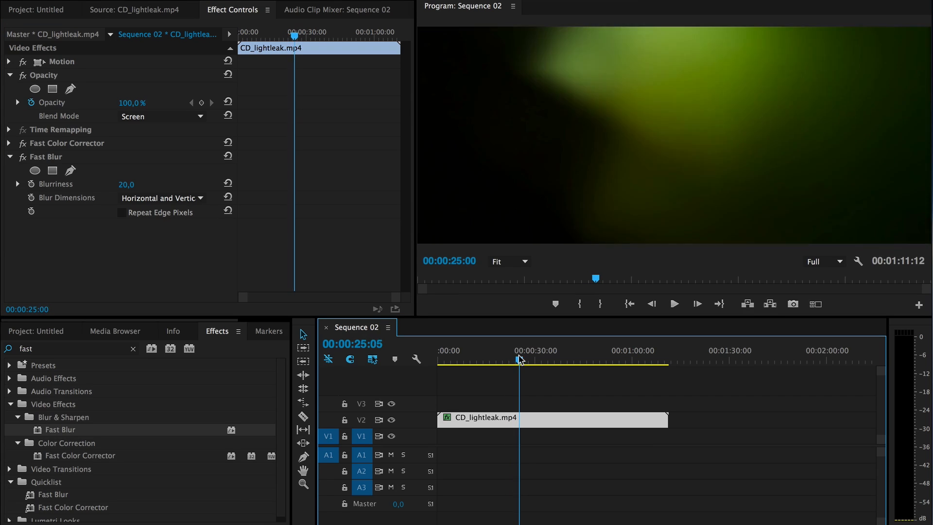
{"action": "left_click", "coordinate": [458, 349]}
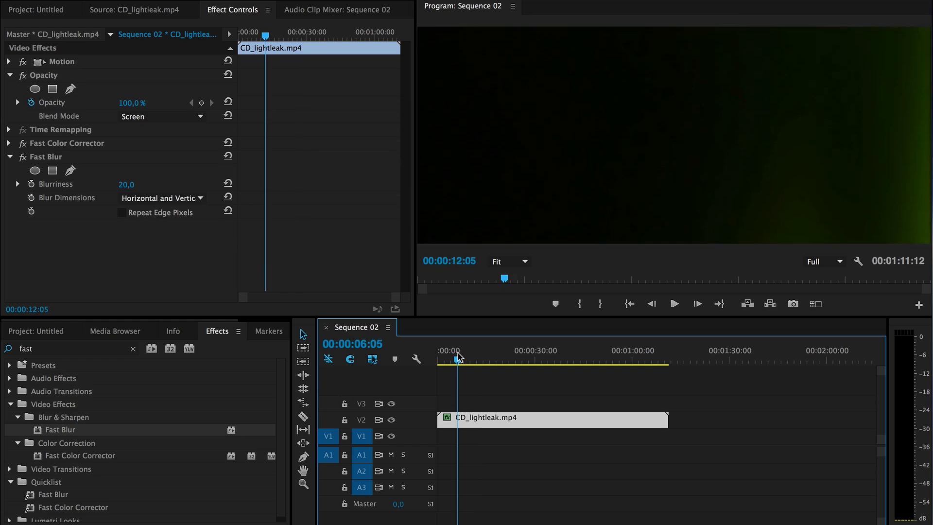
{"action": "left_click", "coordinate": [467, 350]}
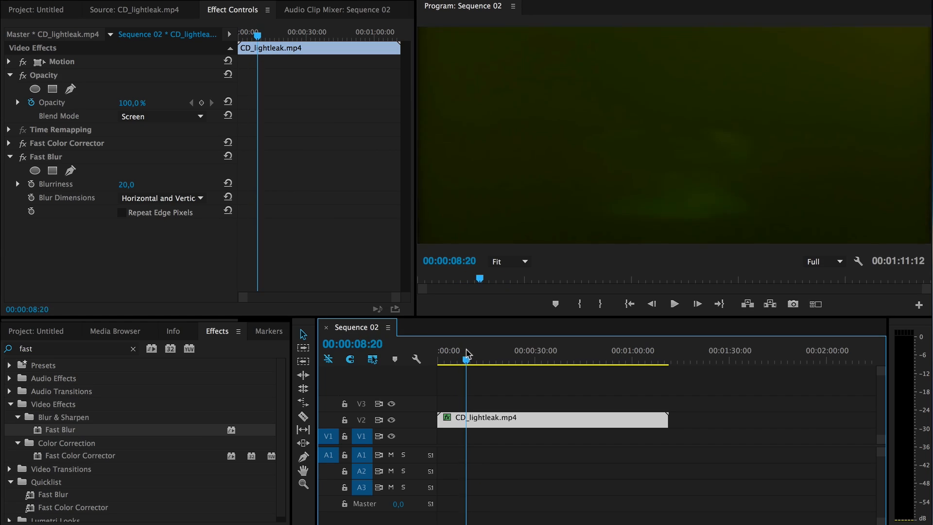
{"action": "left_click", "coordinate": [474, 350]}
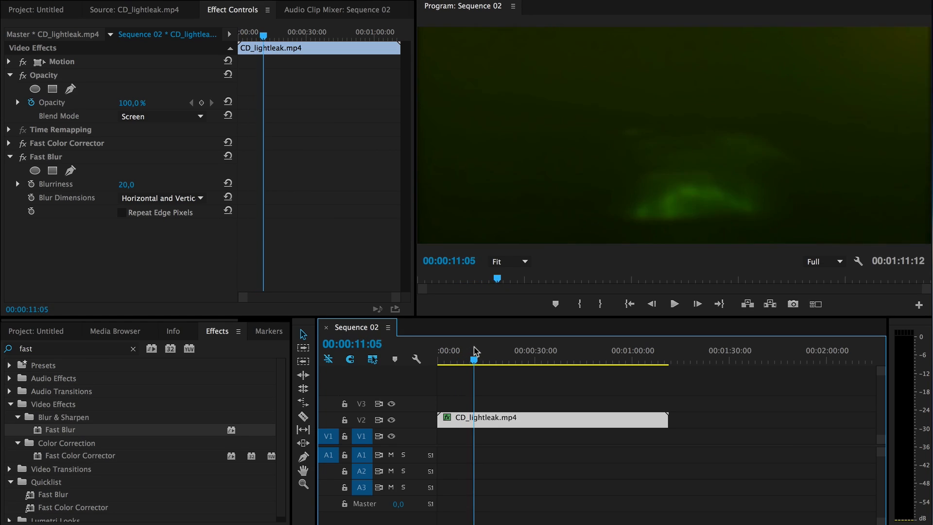
{"action": "left_click", "coordinate": [478, 350]}
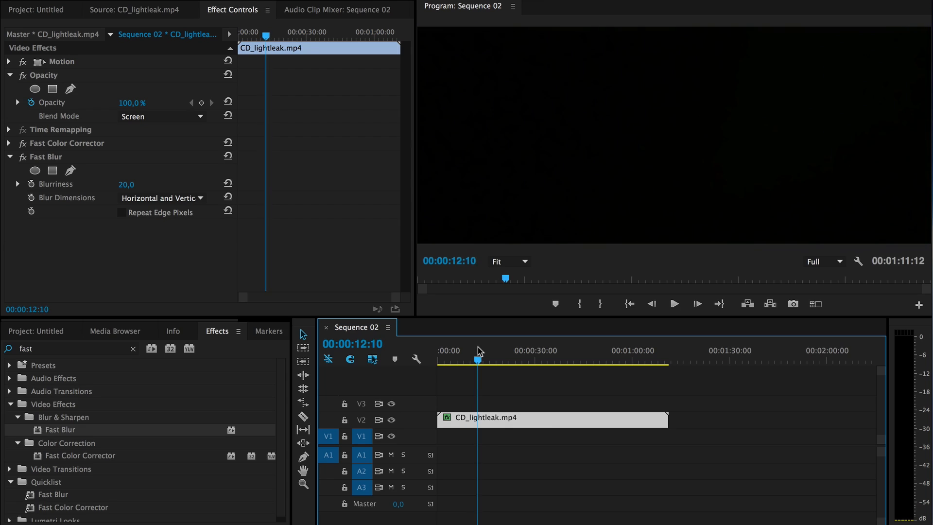
{"action": "left_click", "coordinate": [488, 349]}
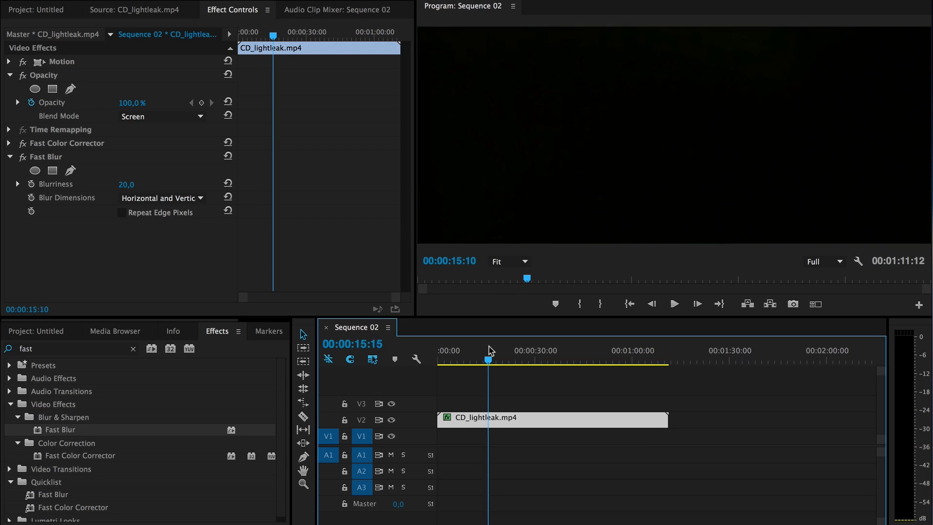
{"action": "left_click", "coordinate": [491, 349]}
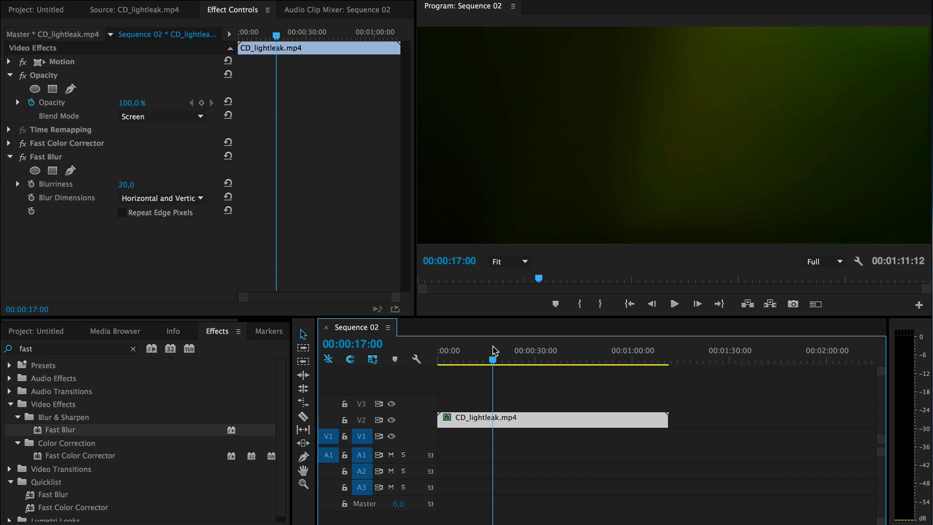